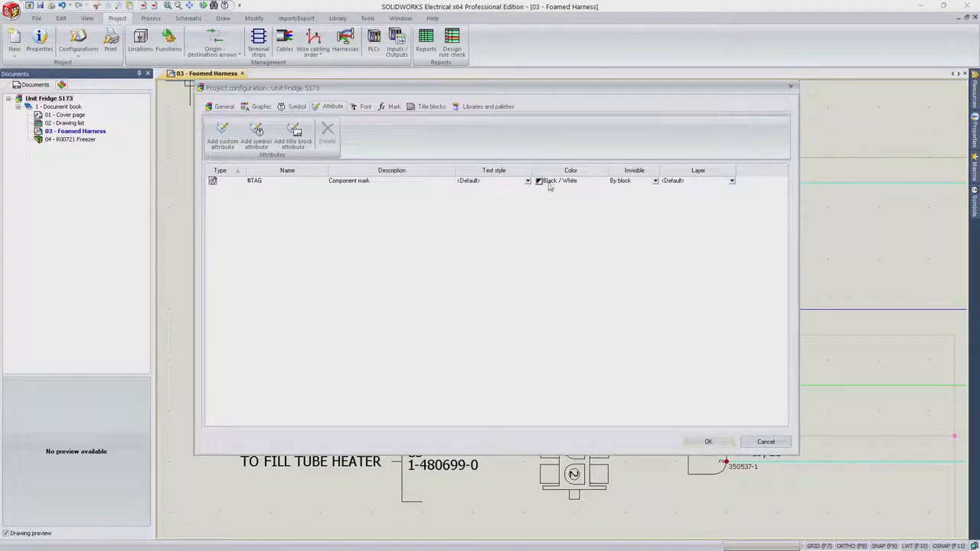
Step: Set the BTAS component mark attribute colour to Red and apply the project configuration
{"action": "left_click", "coordinate": [539, 181]}
{"action": "type", "text": "1"}
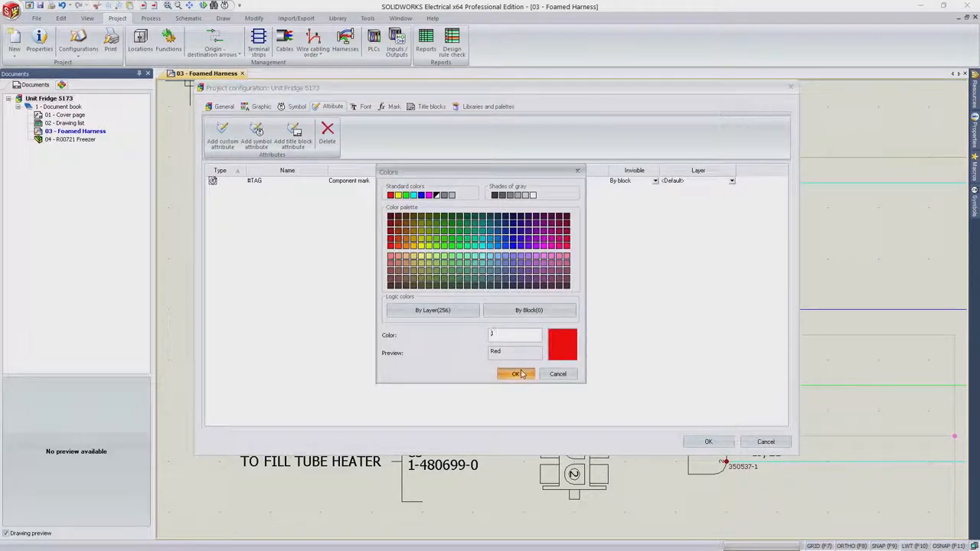
{"action": "left_click", "coordinate": [515, 373]}
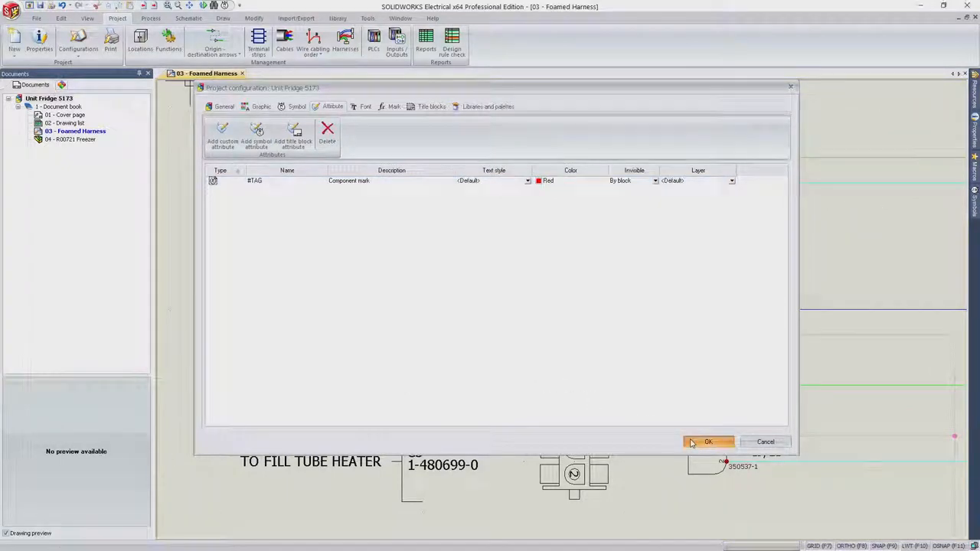
{"action": "left_click", "coordinate": [707, 442]}
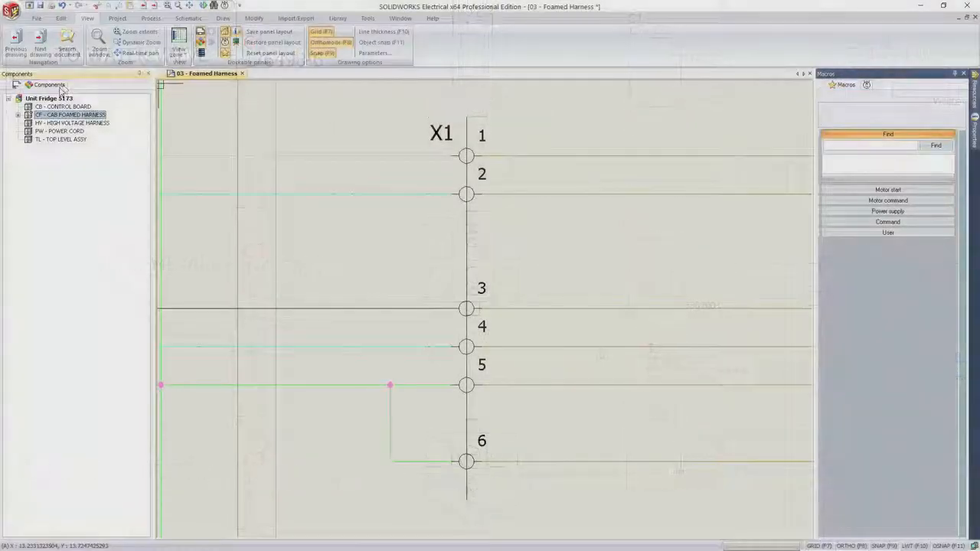
Step: Open the terminal strip editor for X1 from the CAB Foamed Harness components
{"action": "left_click", "coordinate": [18, 115]}
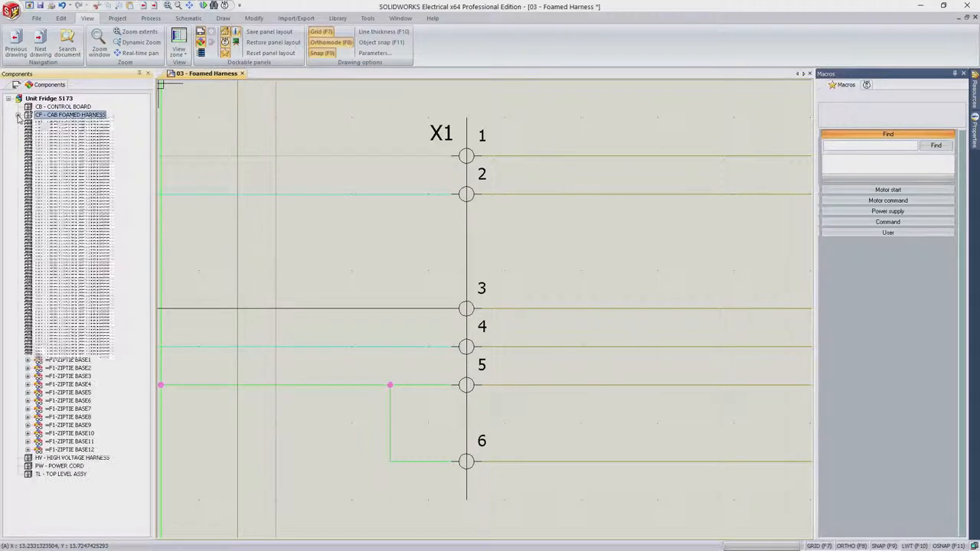
{"action": "right_click", "coordinate": [55, 238]}
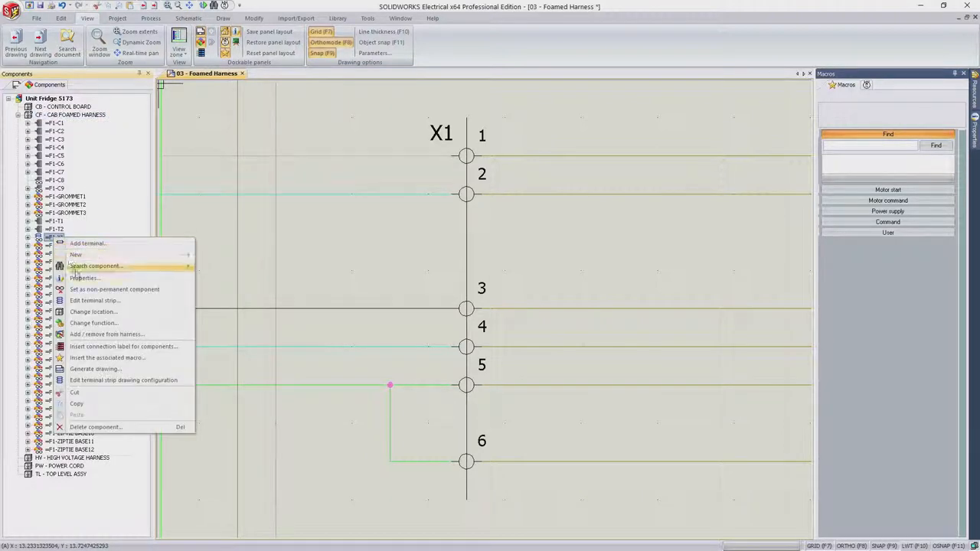
{"action": "left_click", "coordinate": [85, 279]}
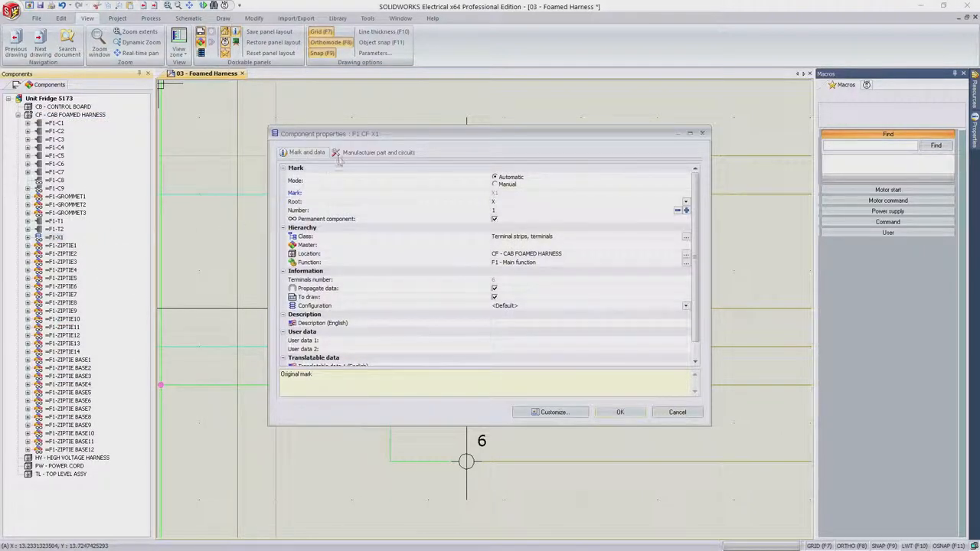
{"action": "left_click", "coordinate": [379, 152]}
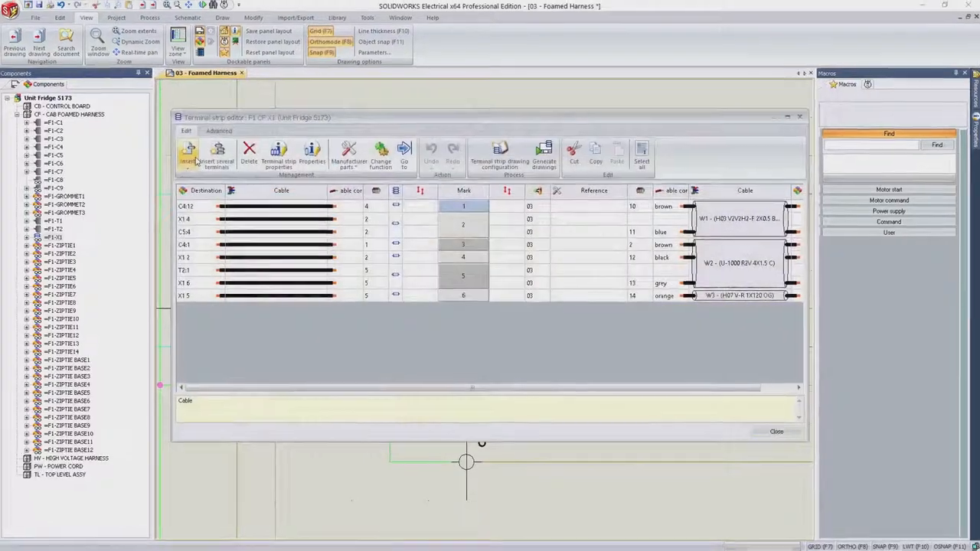
Step: Insert the Phoenix Contact 3000625 accessory manufacturer part into strip X1
{"action": "left_click", "coordinate": [190, 154]}
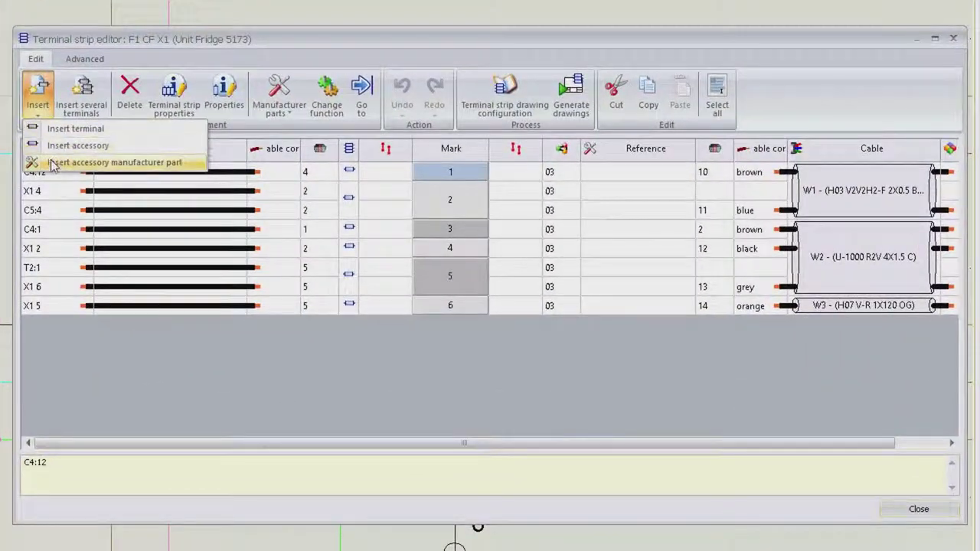
{"action": "left_click", "coordinate": [114, 162]}
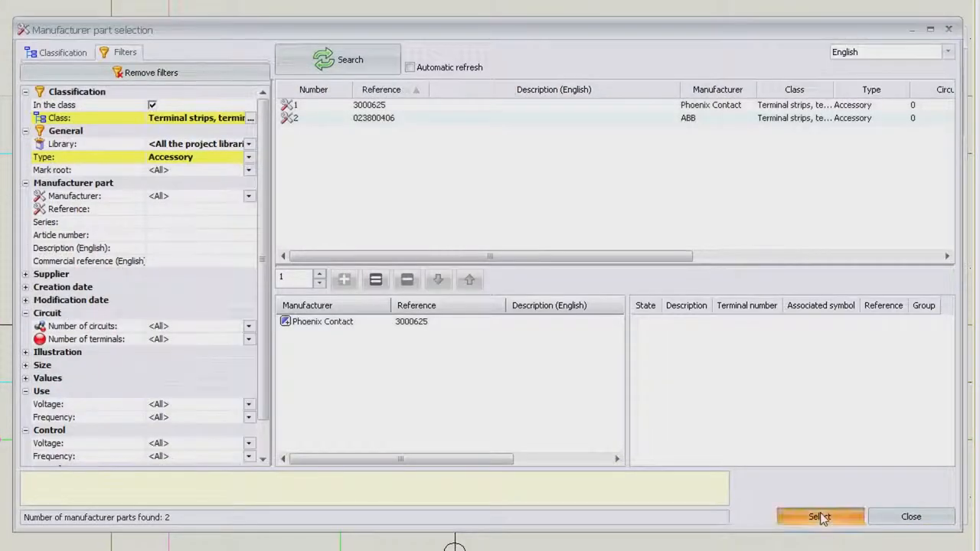
{"action": "left_click", "coordinate": [819, 516]}
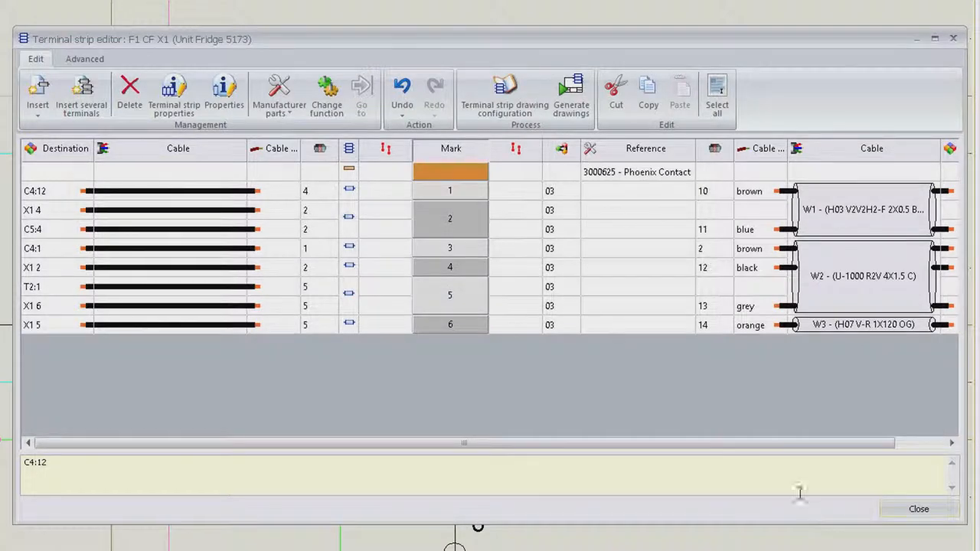
{"action": "right_click", "coordinate": [450, 248]}
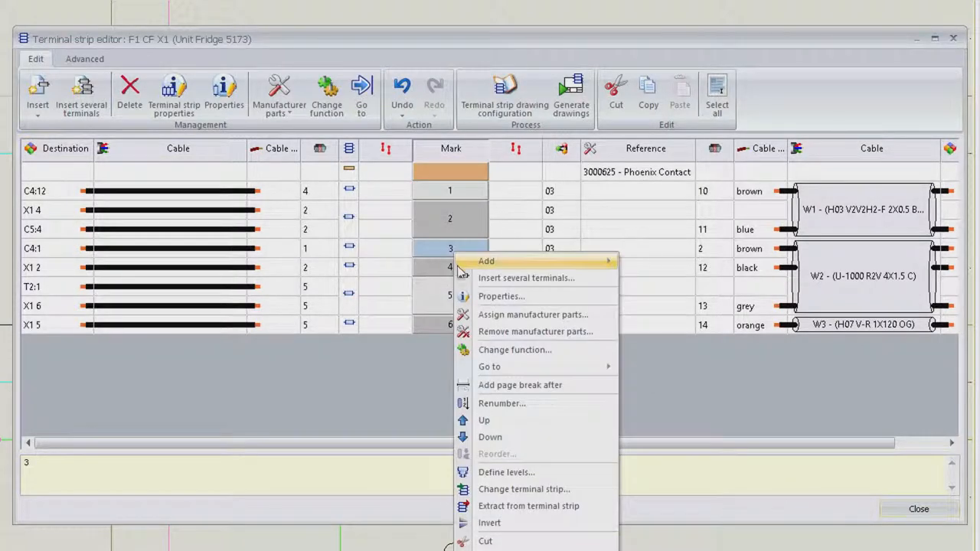
Step: Define two levels for terminal 3 of X1
{"action": "left_click", "coordinate": [505, 472]}
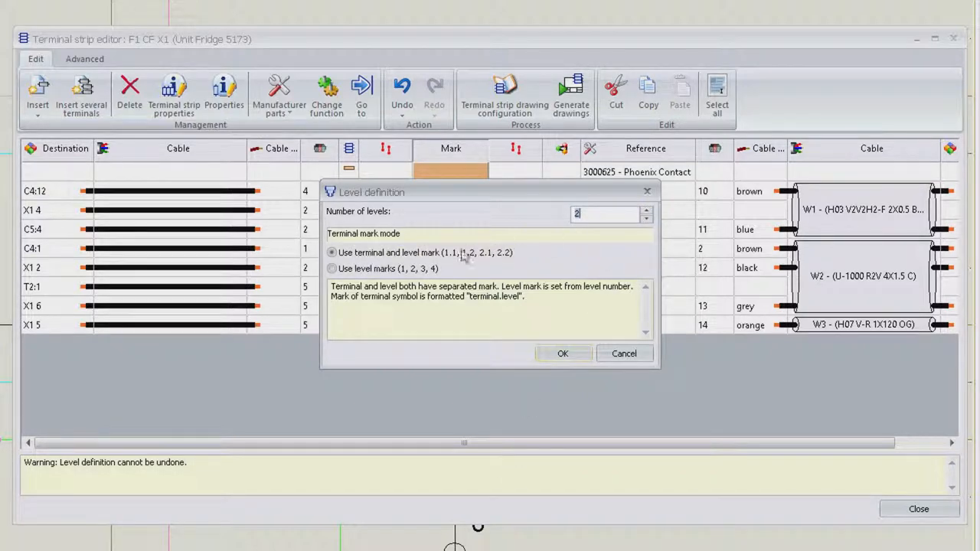
{"action": "left_click", "coordinate": [564, 354]}
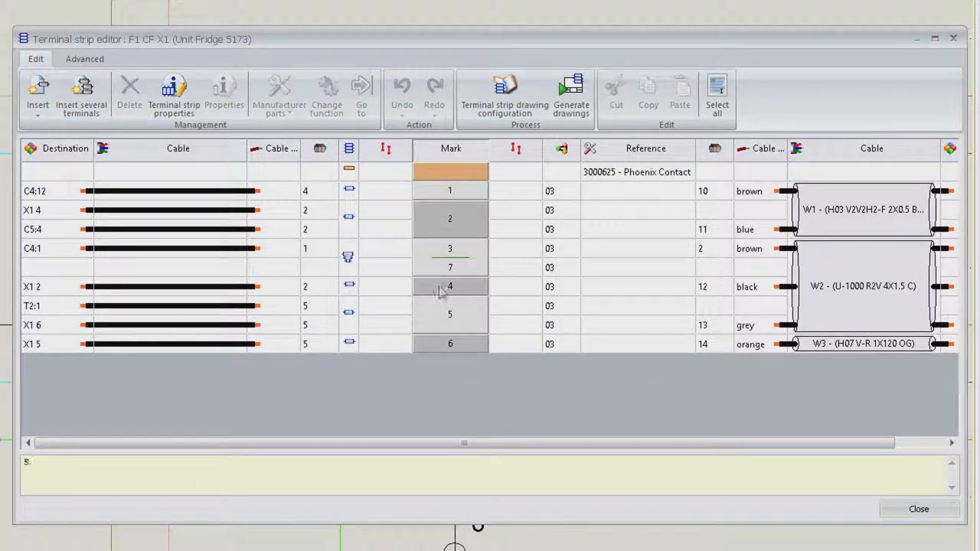
Step: Renumber the terminal strip from top to bottom via the Advanced functions
{"action": "left_click", "coordinate": [87, 58]}
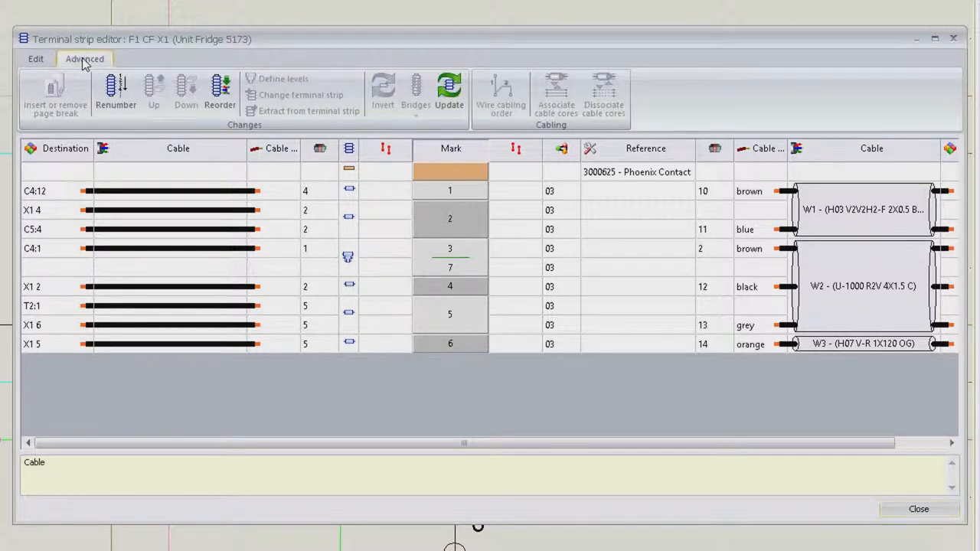
{"action": "left_click", "coordinate": [116, 92]}
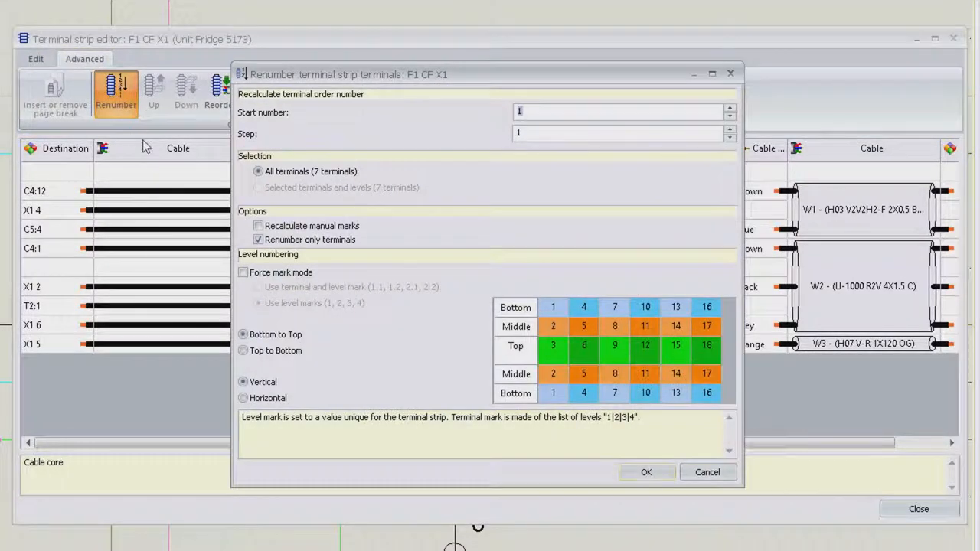
{"action": "left_click", "coordinate": [243, 350]}
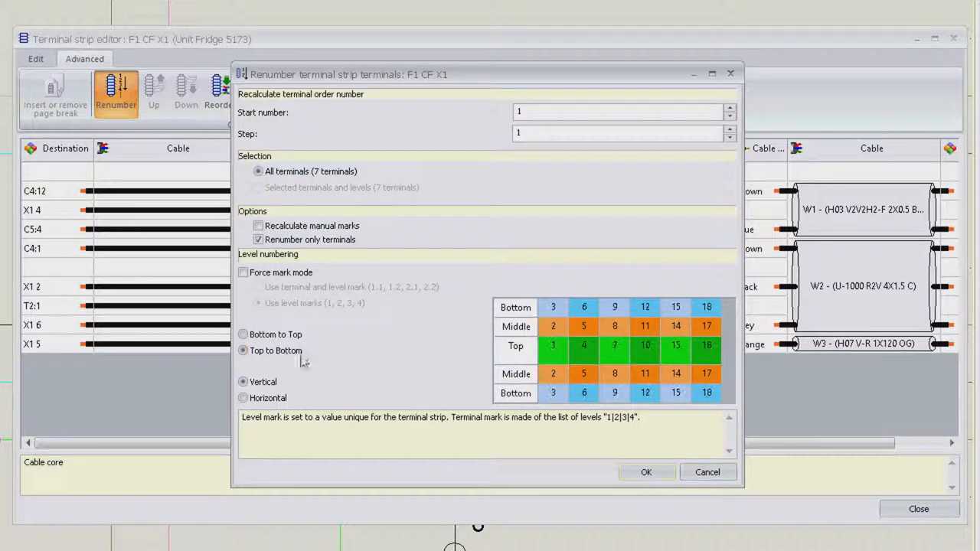
{"action": "left_click", "coordinate": [646, 472]}
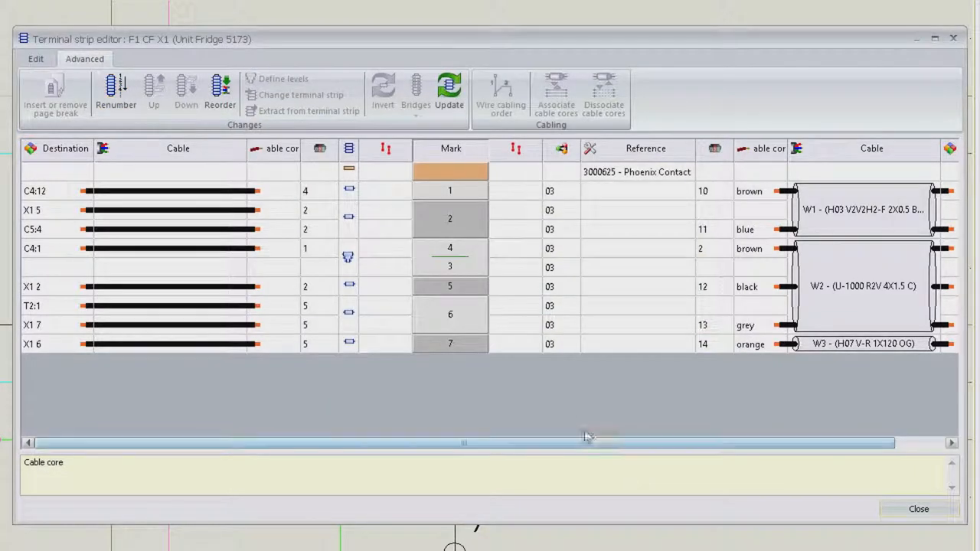
Step: Define two levels for terminal 5 marked as terminal number plus level (5.1, 5.2)
{"action": "right_click", "coordinate": [451, 287]}
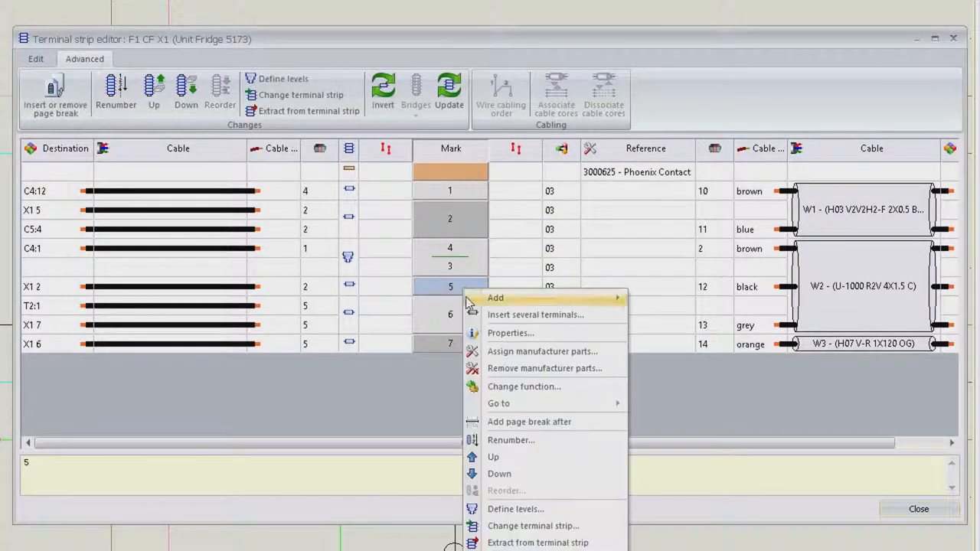
{"action": "left_click", "coordinate": [514, 509]}
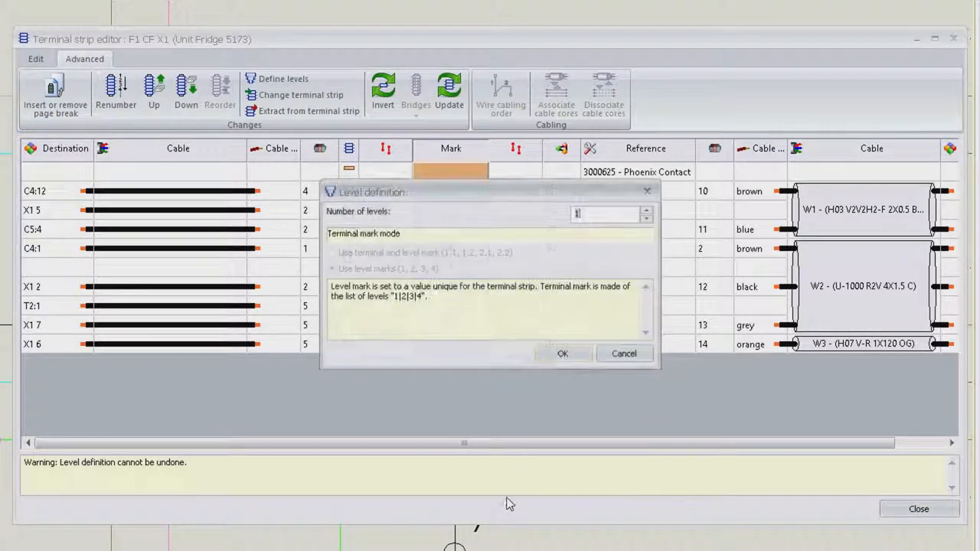
{"action": "left_click", "coordinate": [645, 208]}
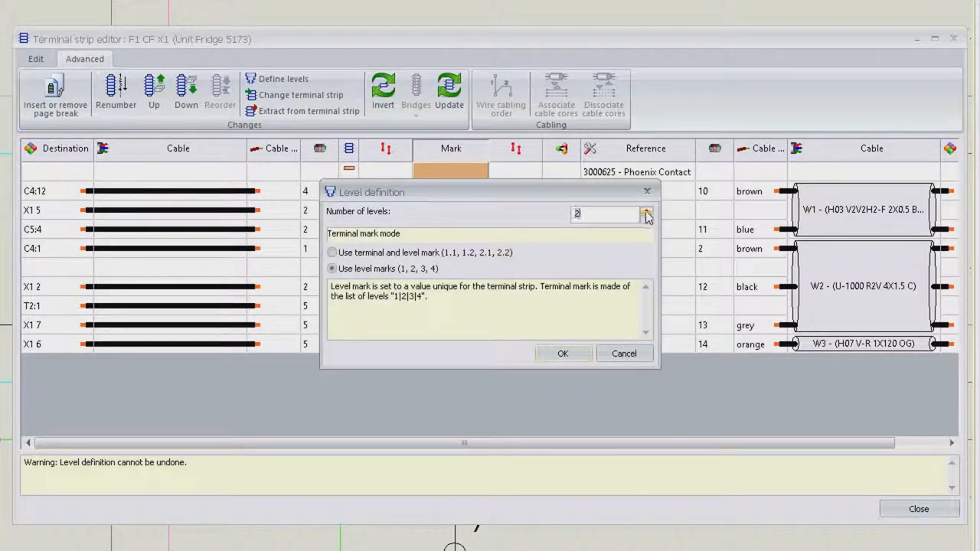
{"action": "left_click", "coordinate": [333, 251]}
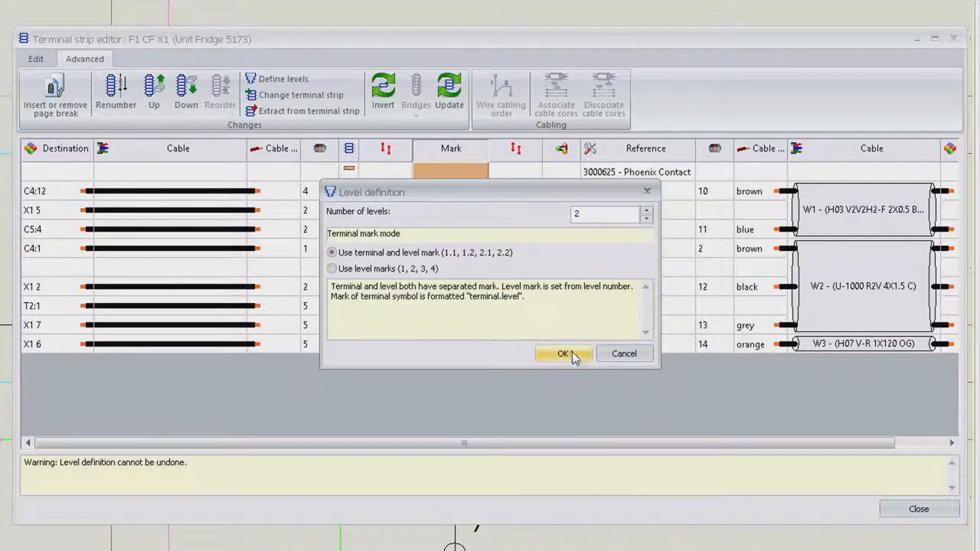
{"action": "left_click", "coordinate": [564, 354]}
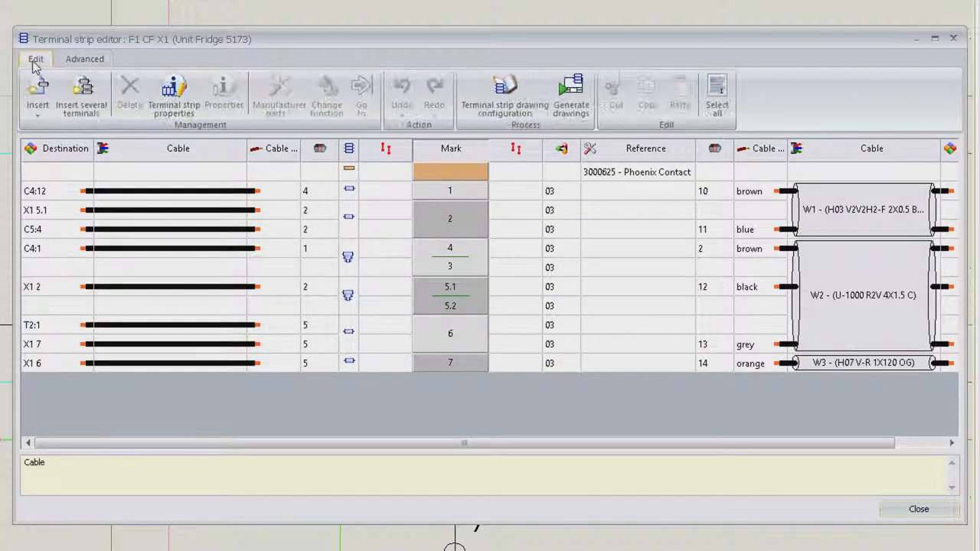
Step: Generate the terminal strip drawing for X1 from the Edit functions
{"action": "left_click", "coordinate": [571, 92]}
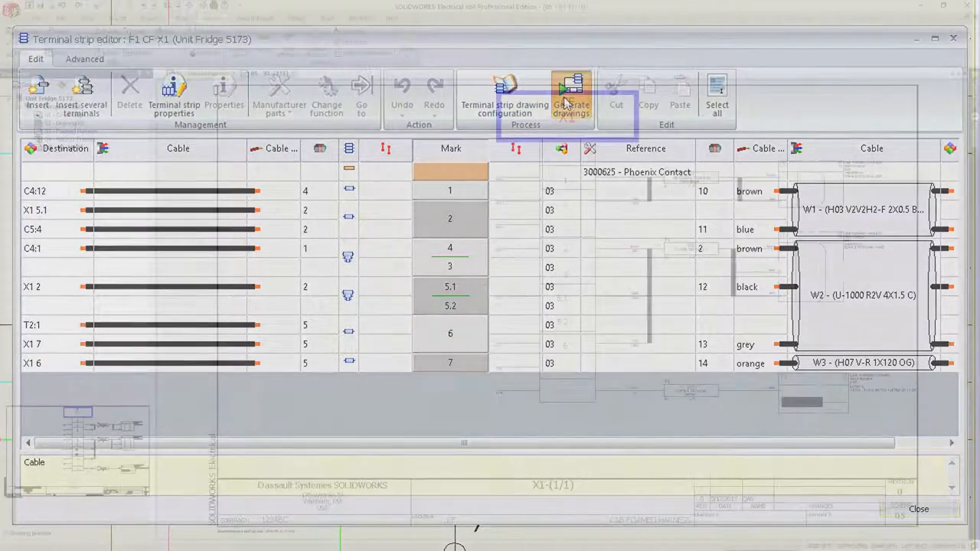
{"action": "left_click", "coordinate": [567, 88]}
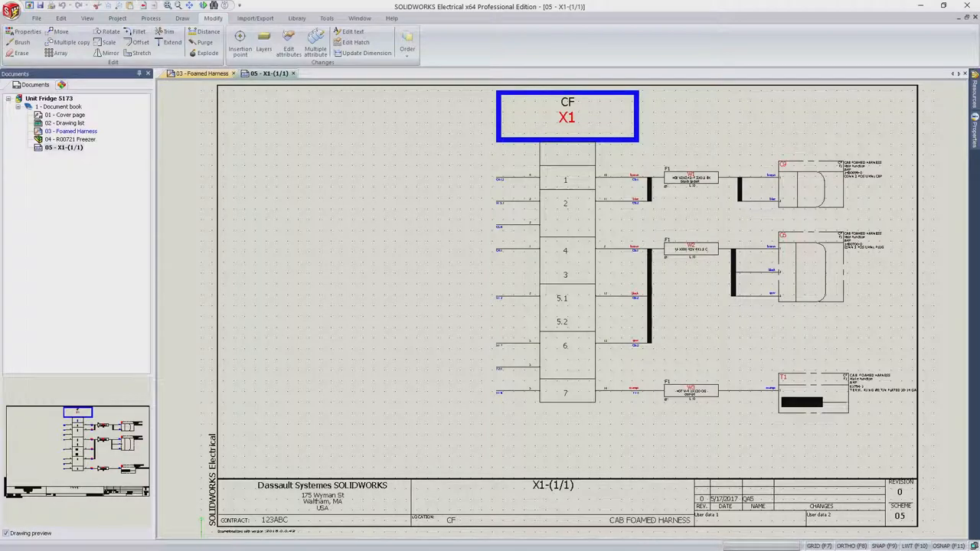